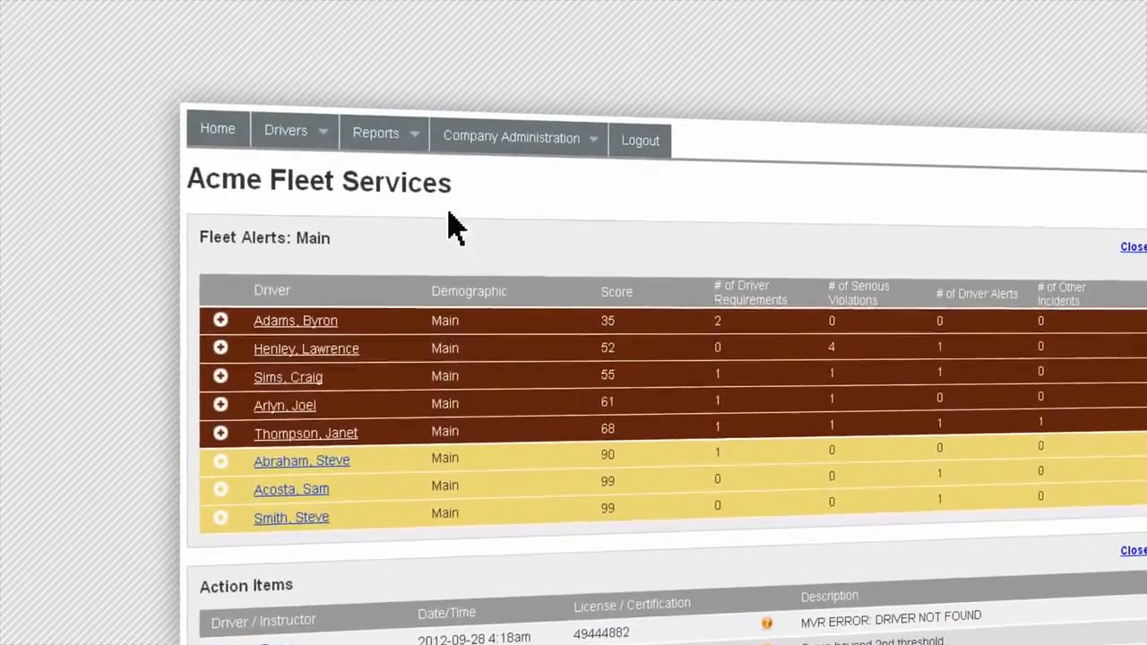
scroll("down", 3)
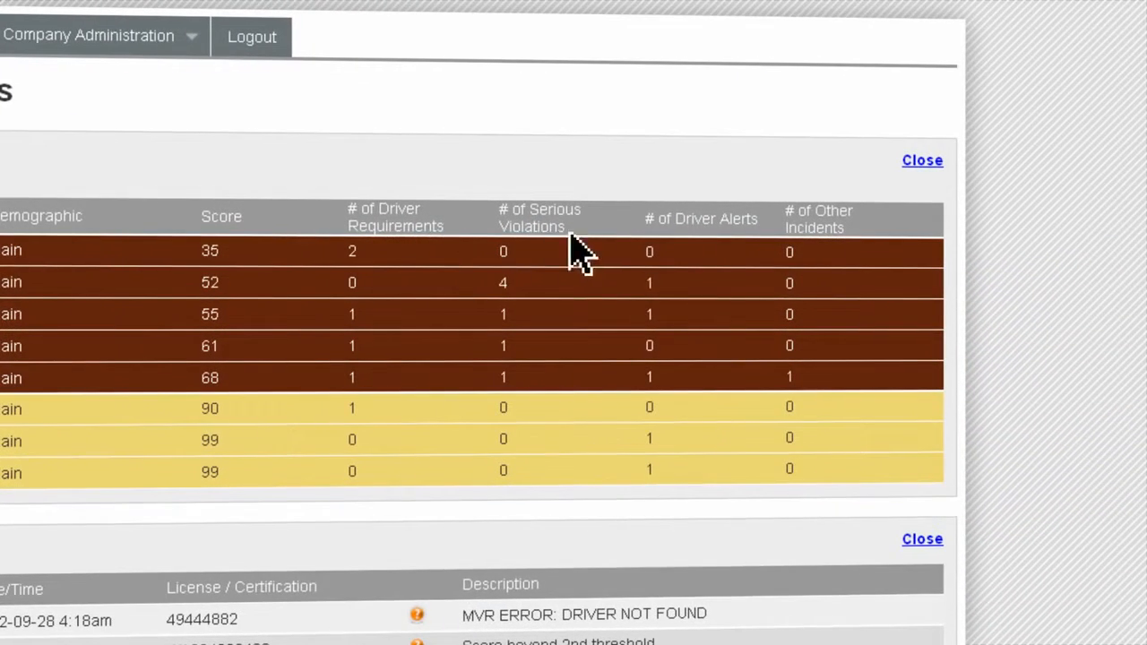
mouse_move(793, 260)
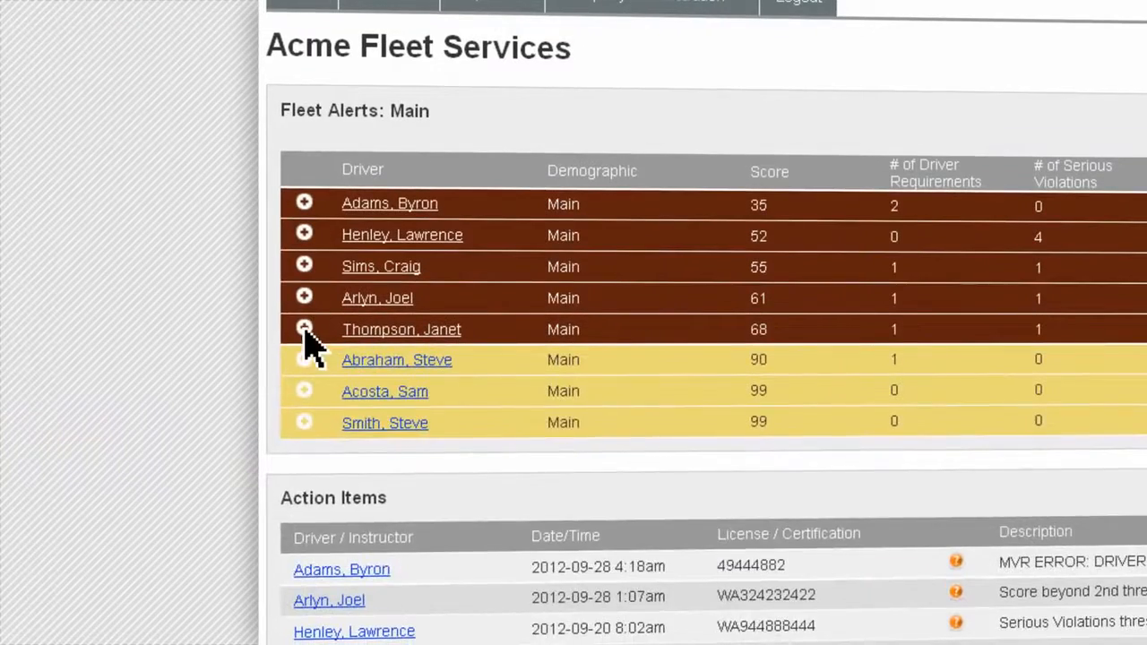
left_click(304, 329)
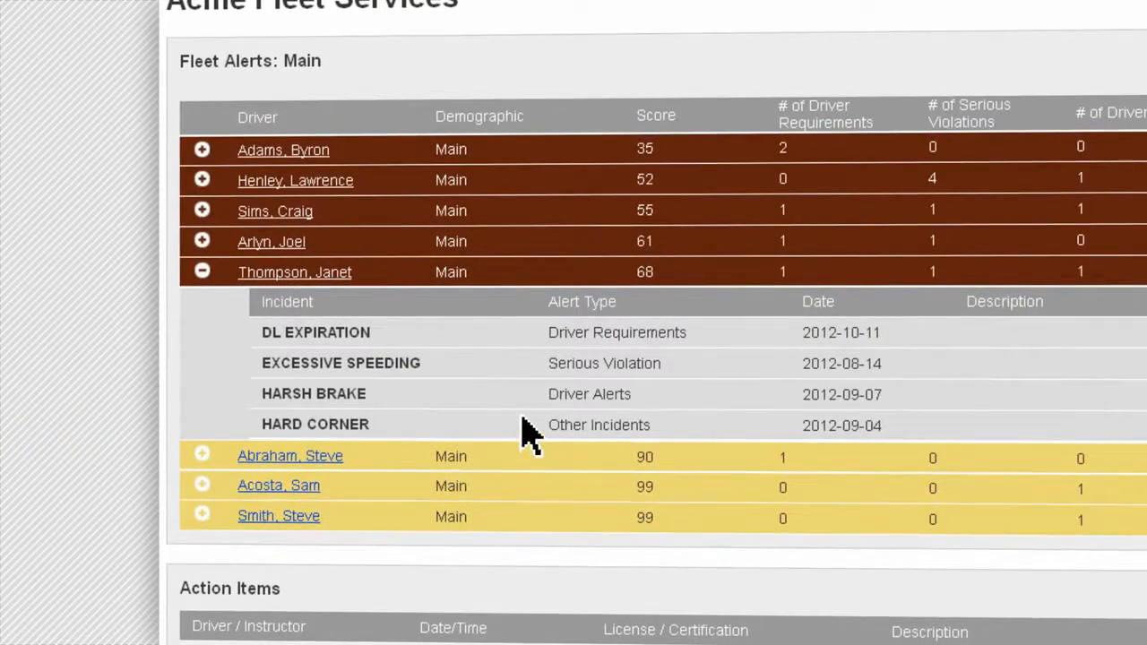
Open the Drivers dropdown listing driver listing, add driver and incident reporting pages
left_click(345, 186)
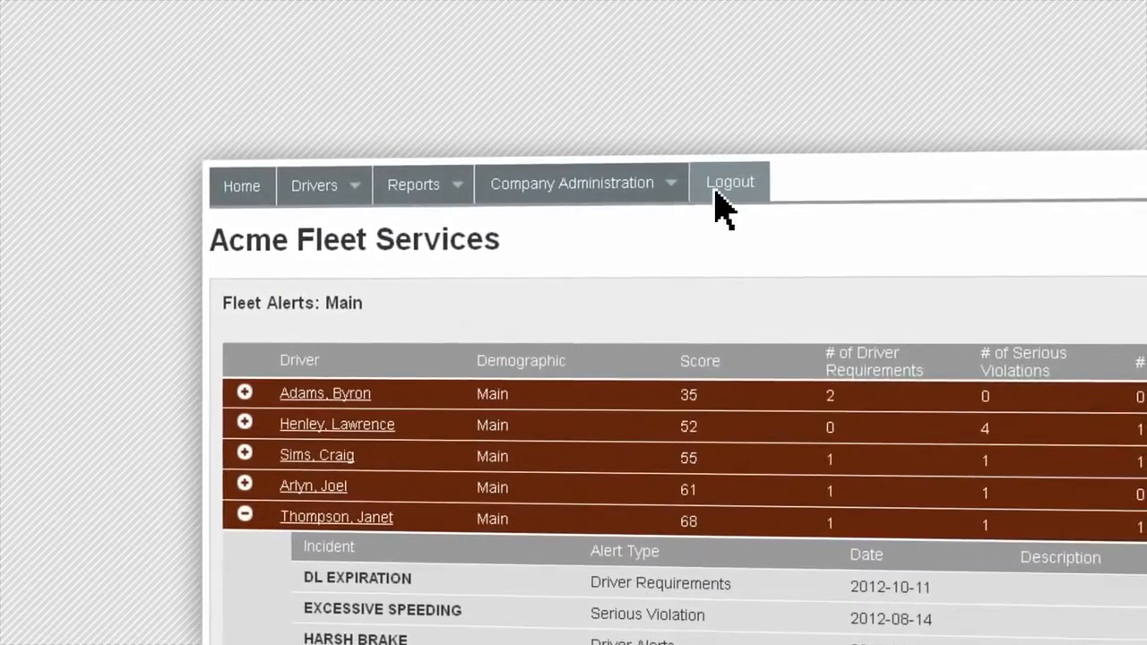
left_click(313, 185)
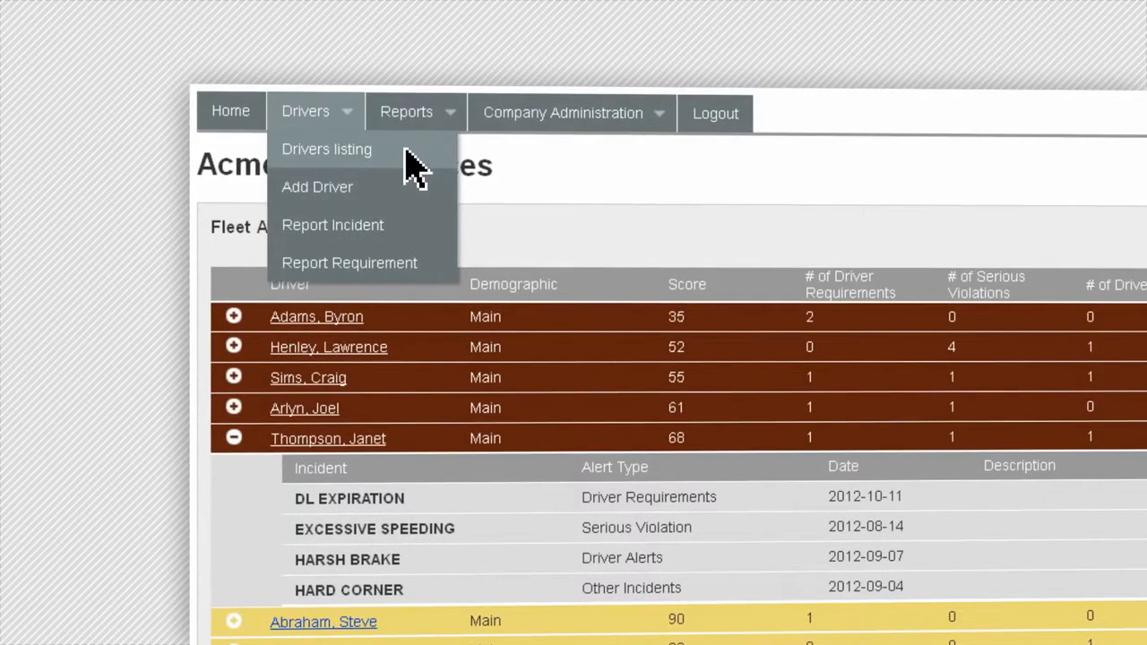
left_click(326, 148)
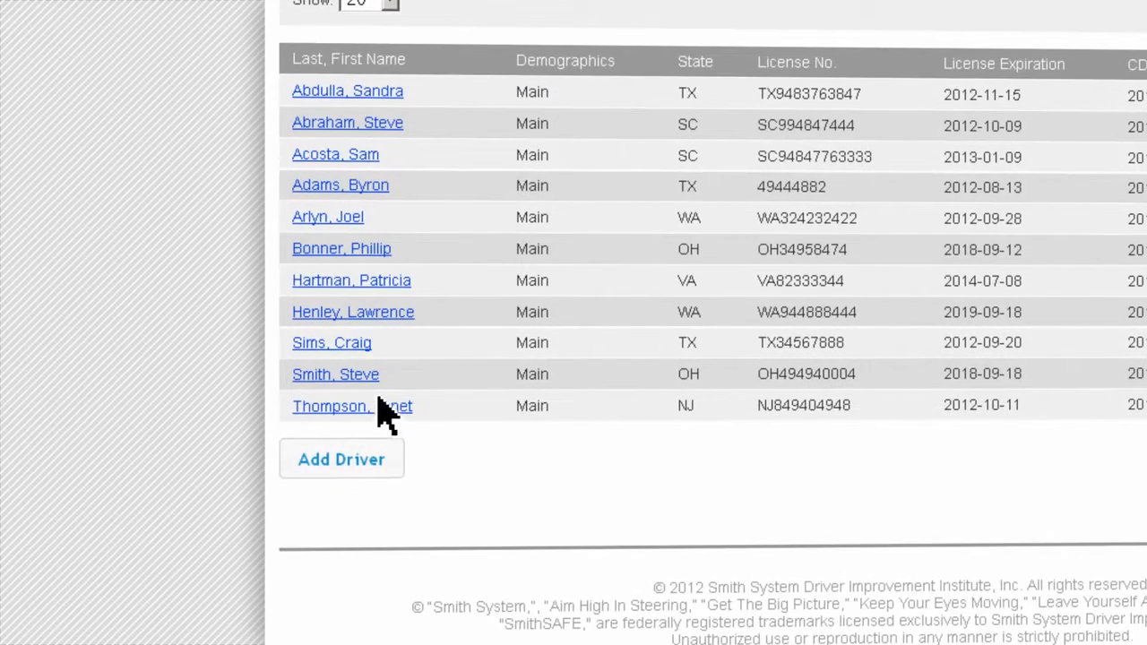
left_click(329, 406)
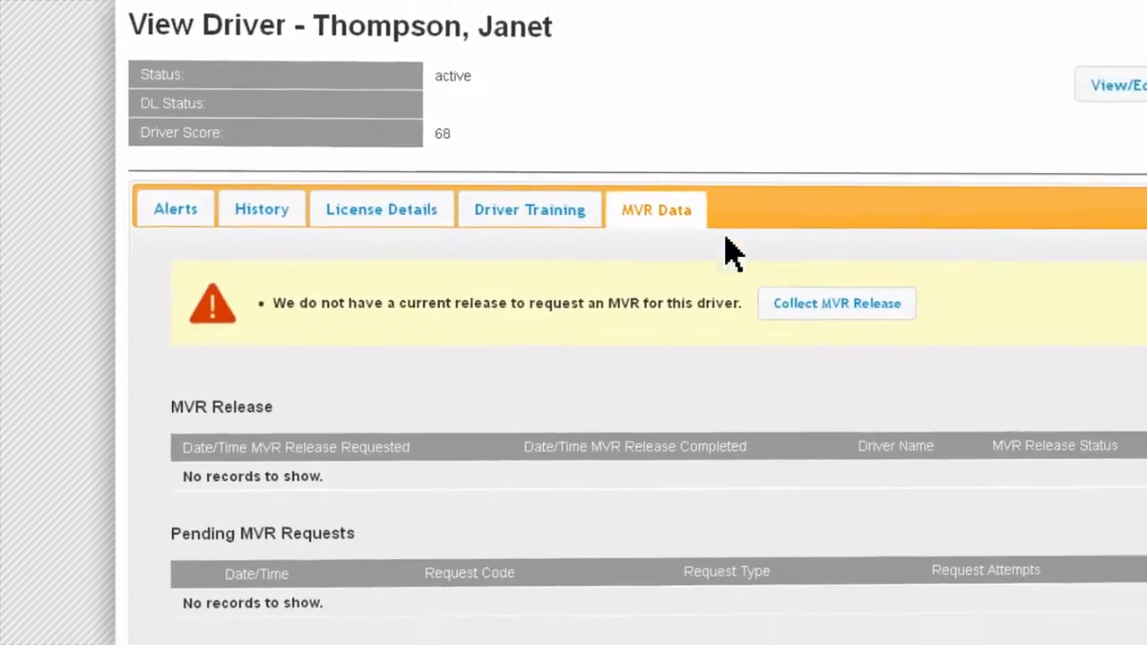
Show Thompson's Alerts tab with the DL Expiration requirement expiring in 9 days
left_click(836, 302)
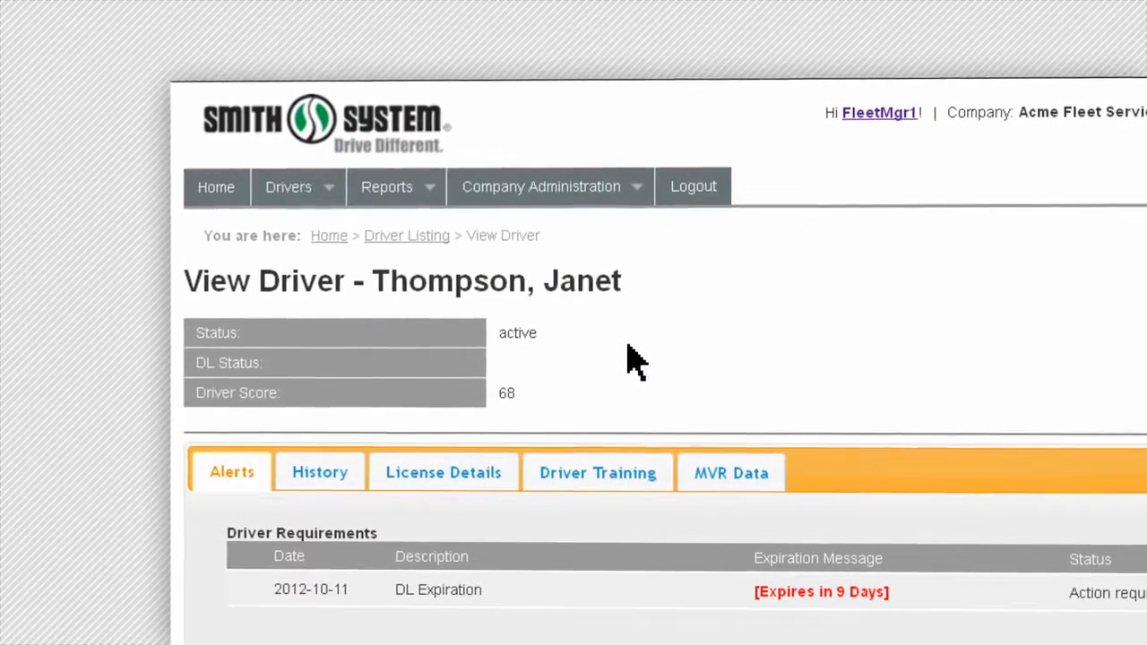
Open Company Administration > Settings with incident timeframes and score thresholds
left_click(541, 186)
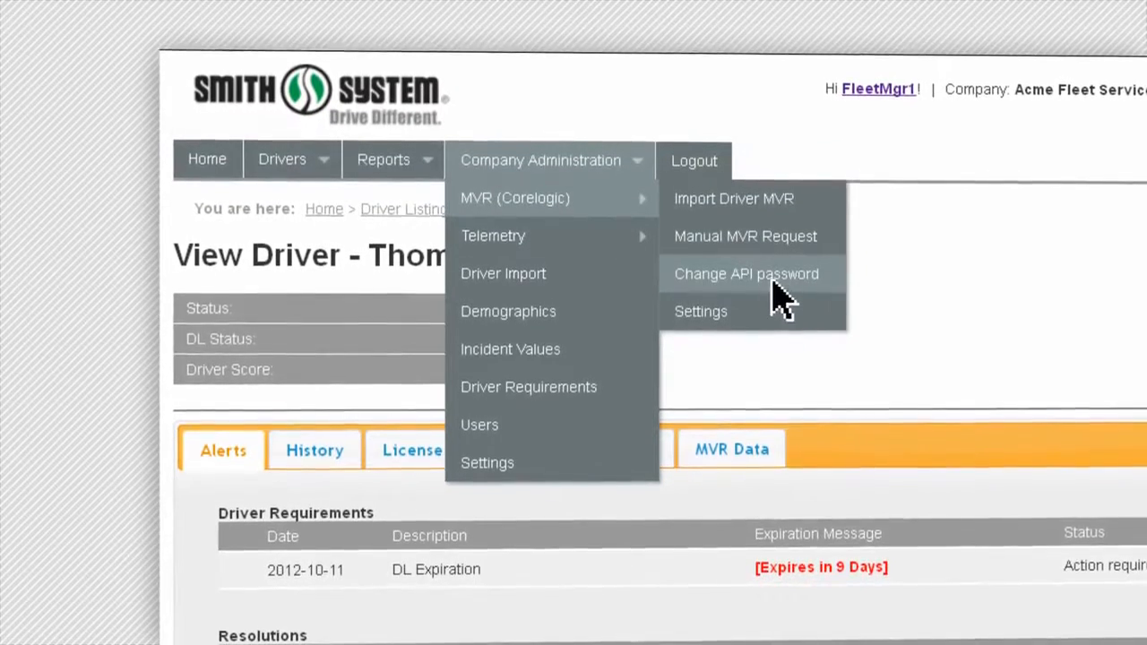
mouse_move(492, 230)
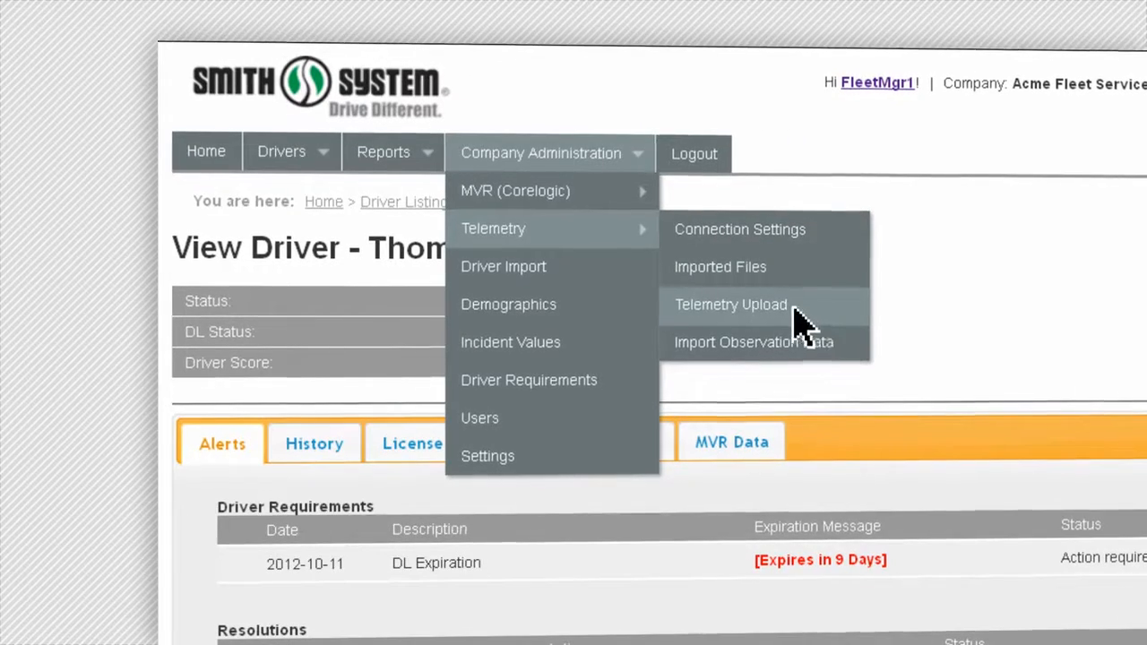
left_click(488, 456)
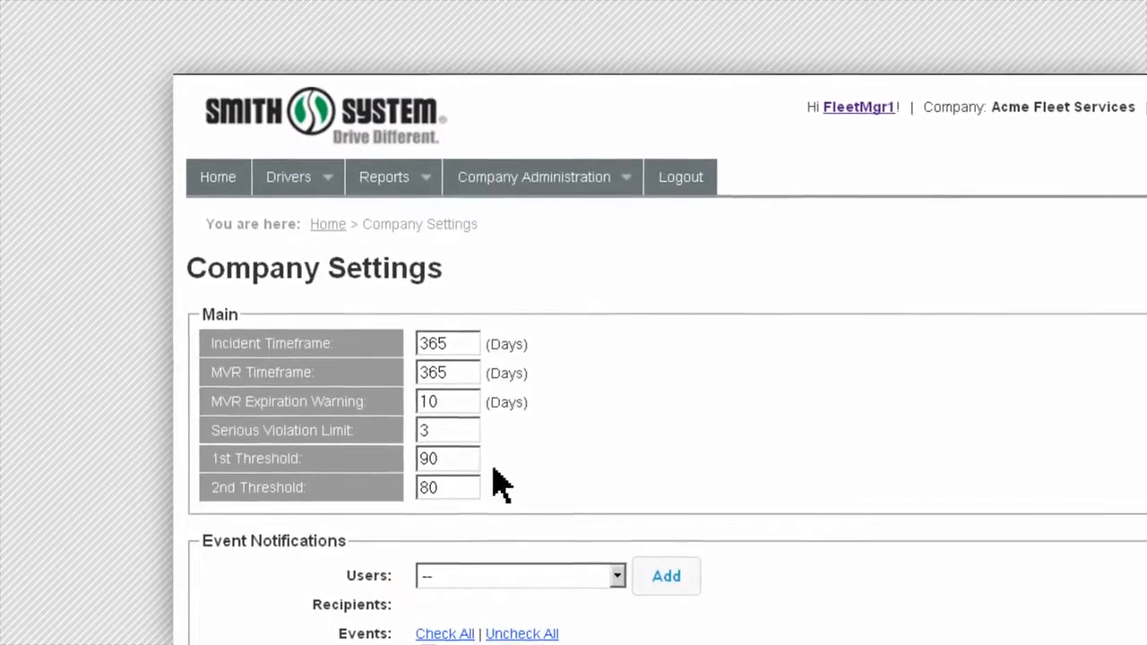